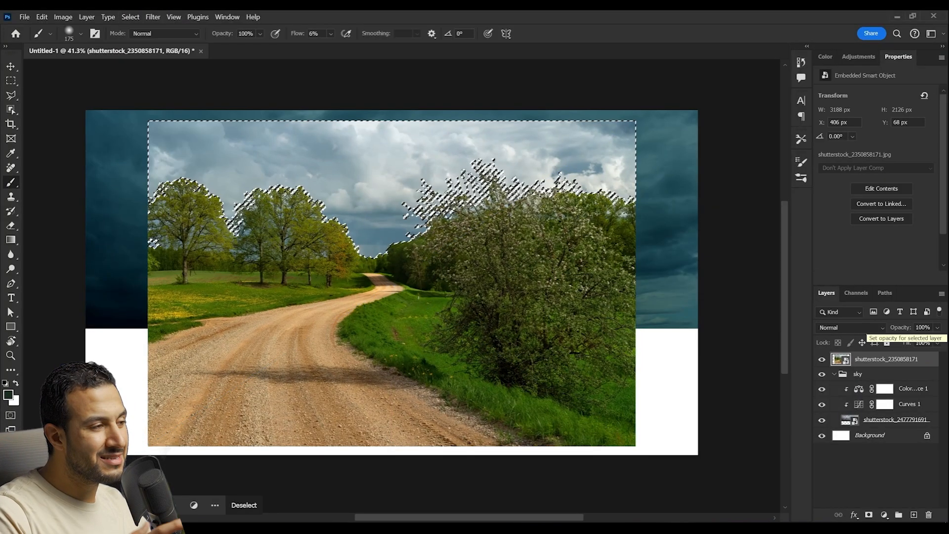
Mask out the road photo's sky and refine the mask edge around the bushes with an Overlay brush
left_click(870, 528)
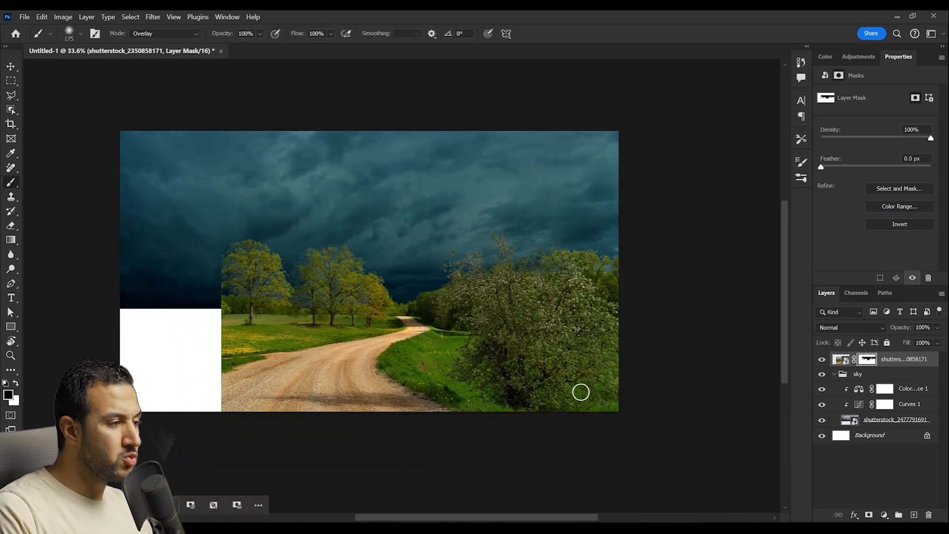
left_click(10, 67)
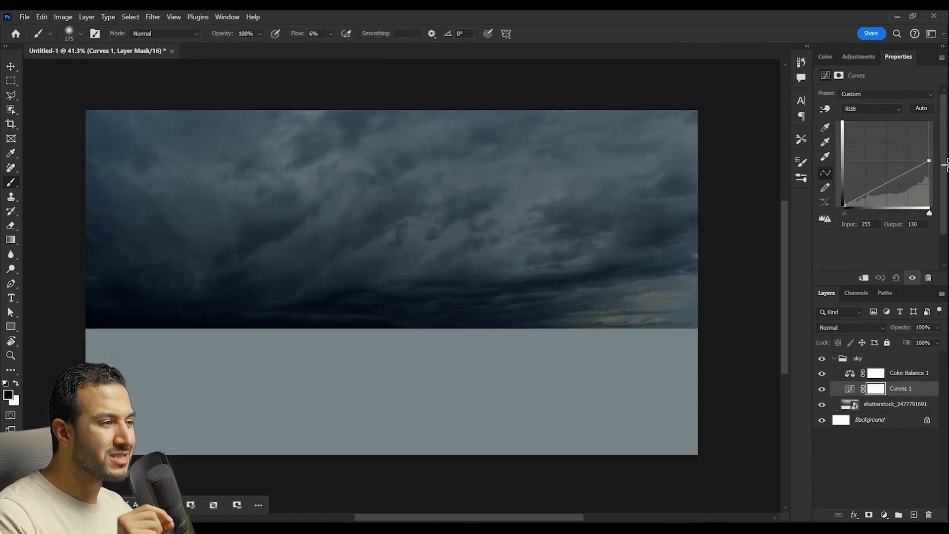
Tint the storm clouds' shadows toward dark cyan in the sky group's Color Balance
left_click(909, 373)
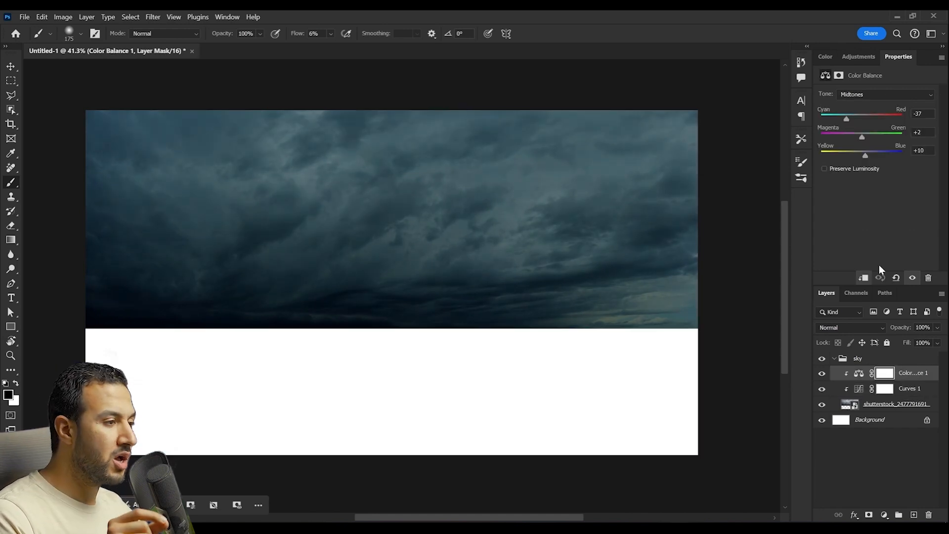
left_click(885, 95)
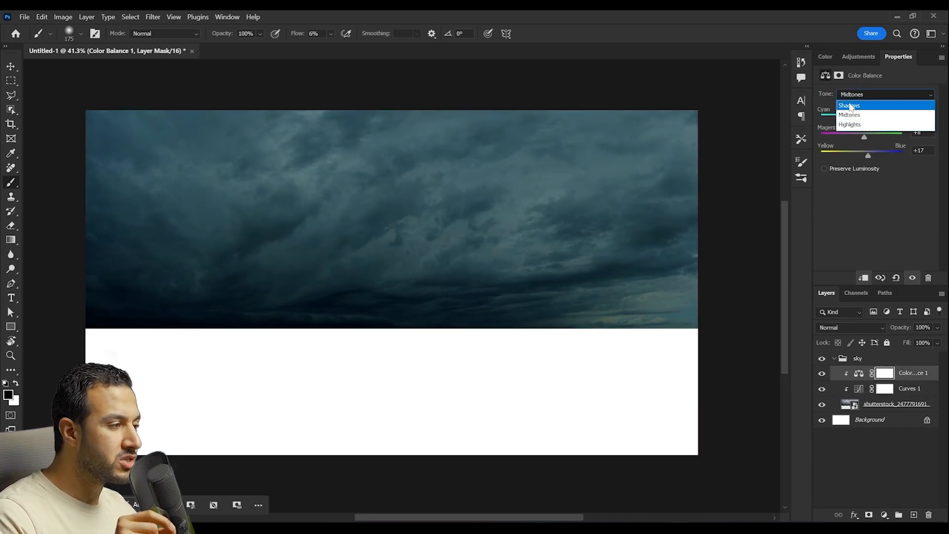
left_click(848, 105)
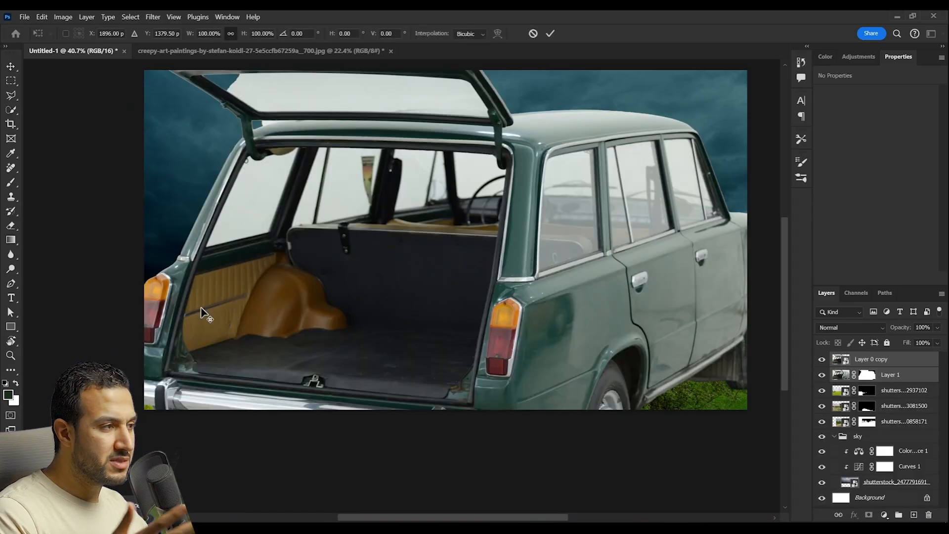
Position the station wagon on the road, extract the vines with Color Range, and select the car for grouping
left_click_drag(746, 410, 463, 369)
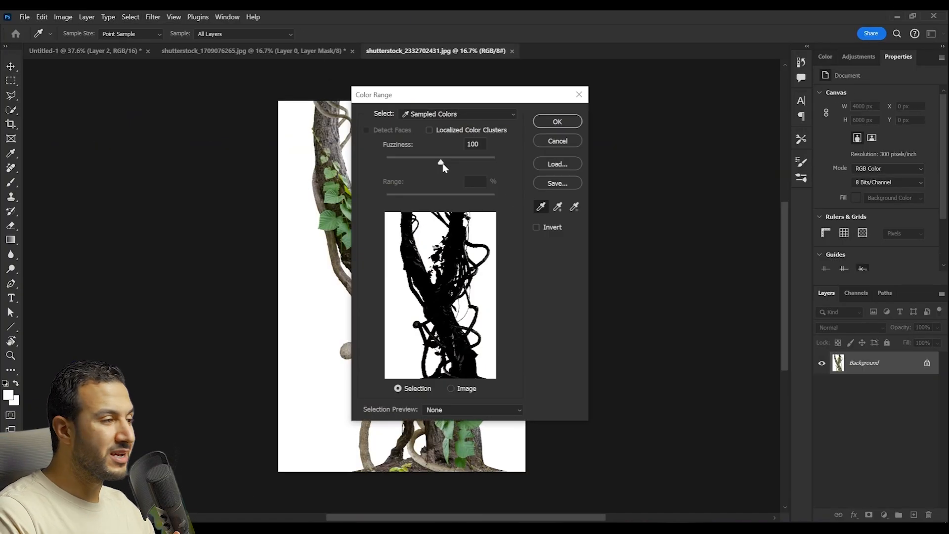
left_click(557, 121)
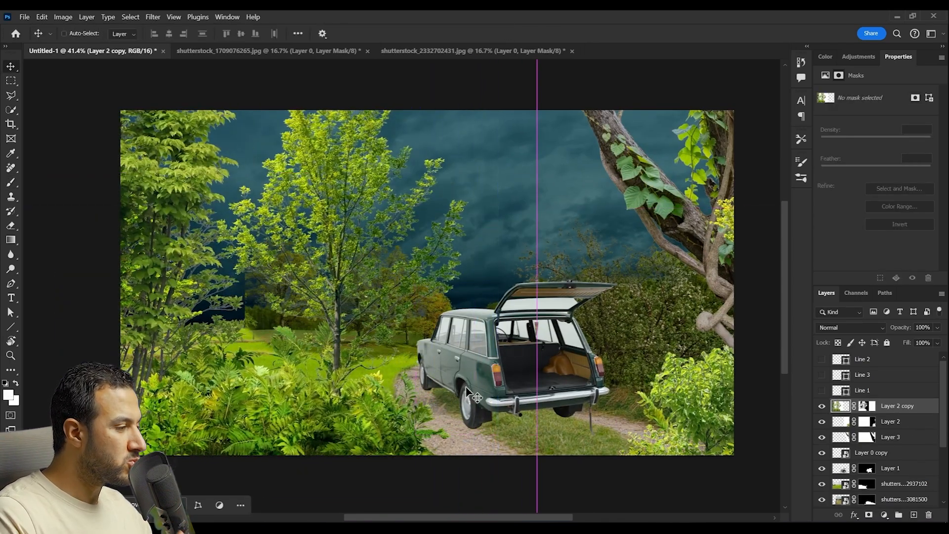
left_click(867, 406)
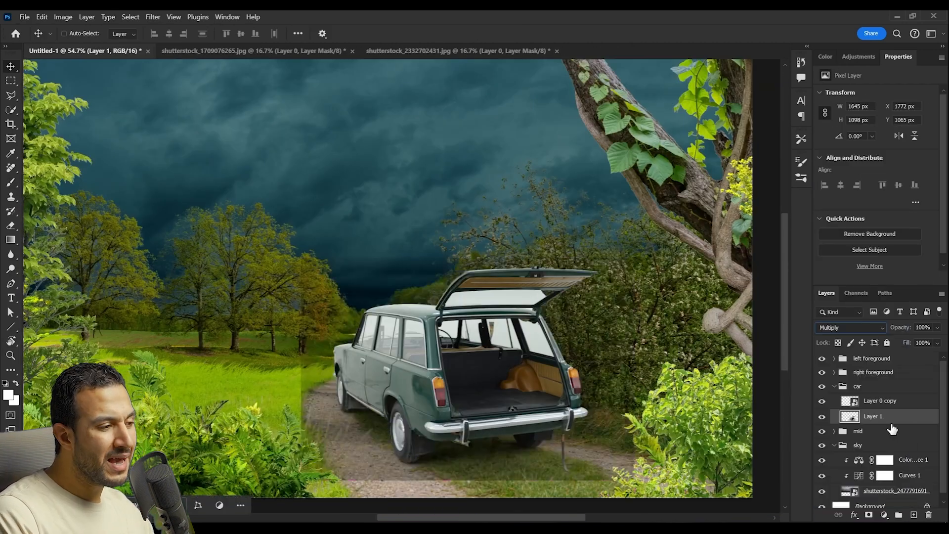
Check values with Levels, add a Curves layer and paint its darkening onto the bright car body
key("Ctrl+L")
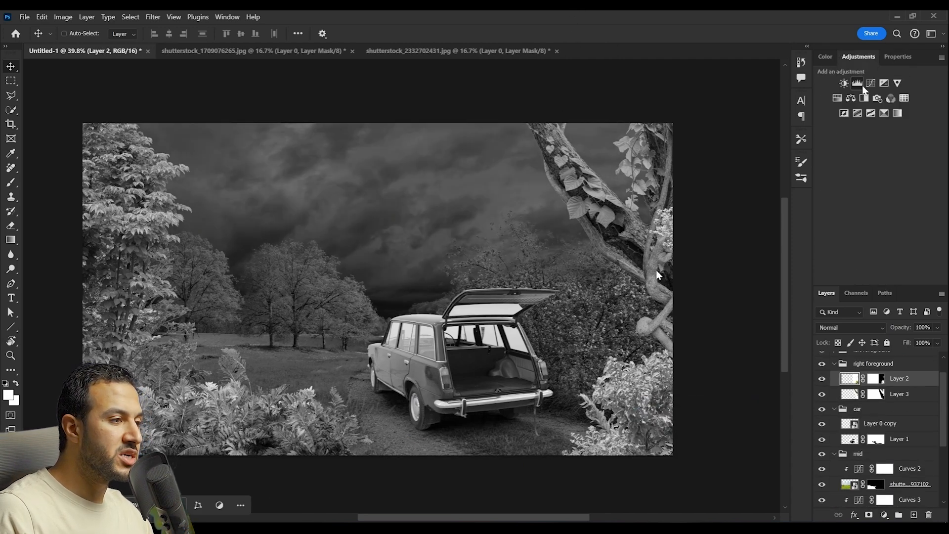
left_click(858, 83)
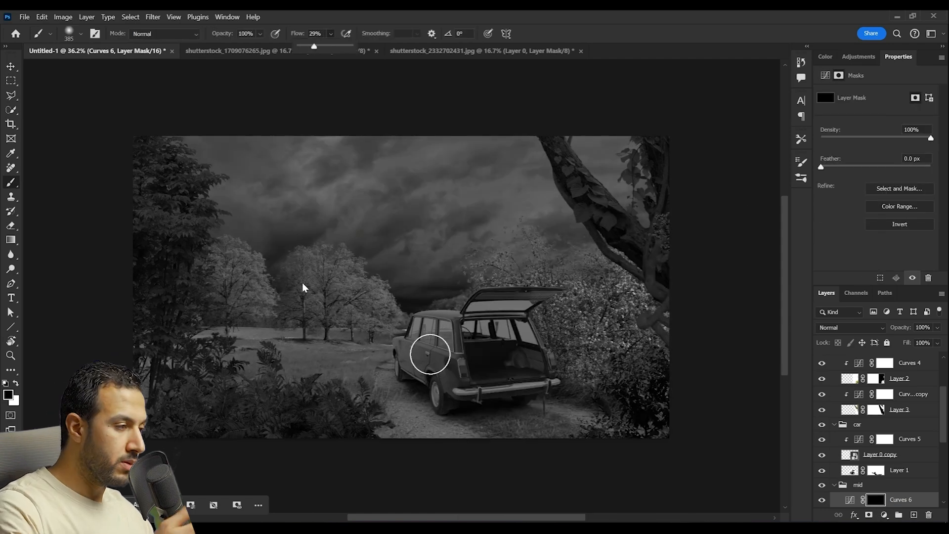
left_click_drag(430, 354, 442, 414)
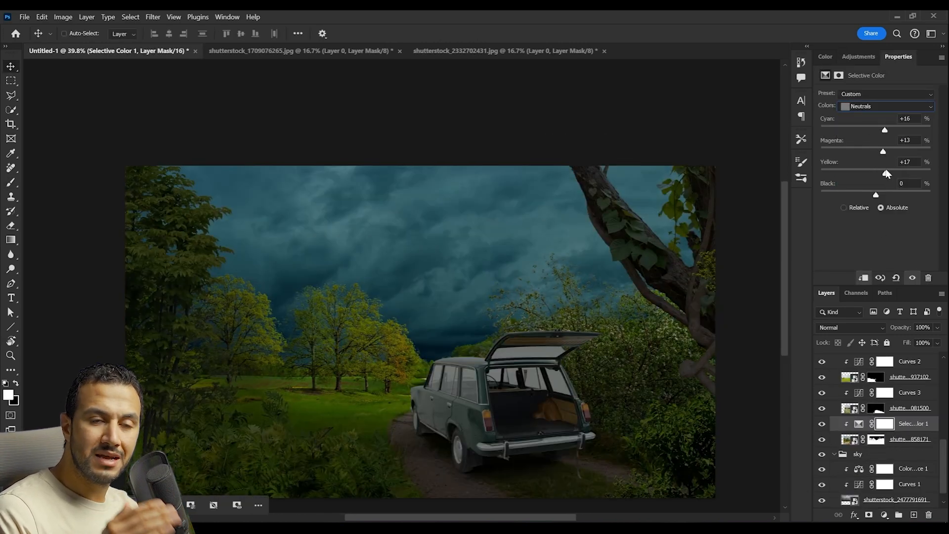
Shift the midground's neutrals toward cyan and pull yellow out of the blacks in Selective Color
left_click_drag(884, 129, 892, 130)
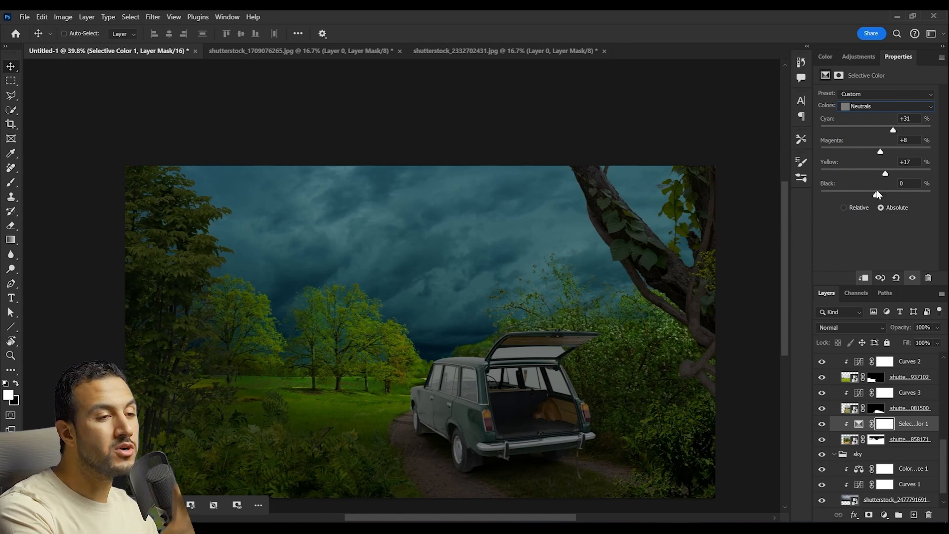
left_click(886, 107)
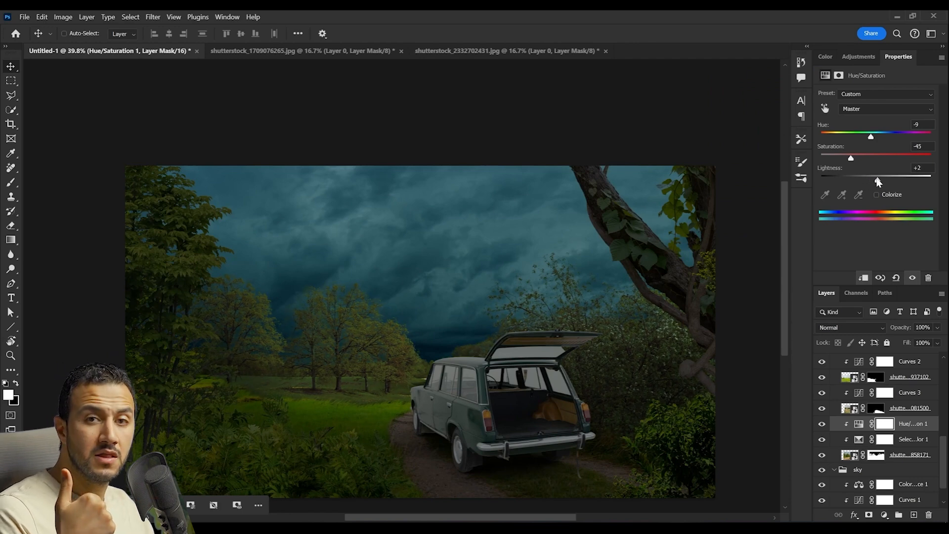
left_click(911, 439)
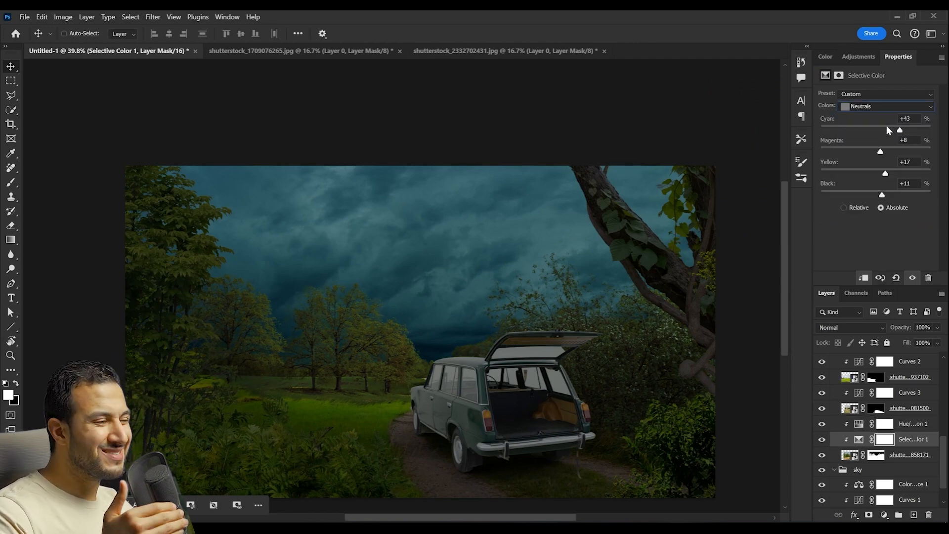
left_click(886, 106)
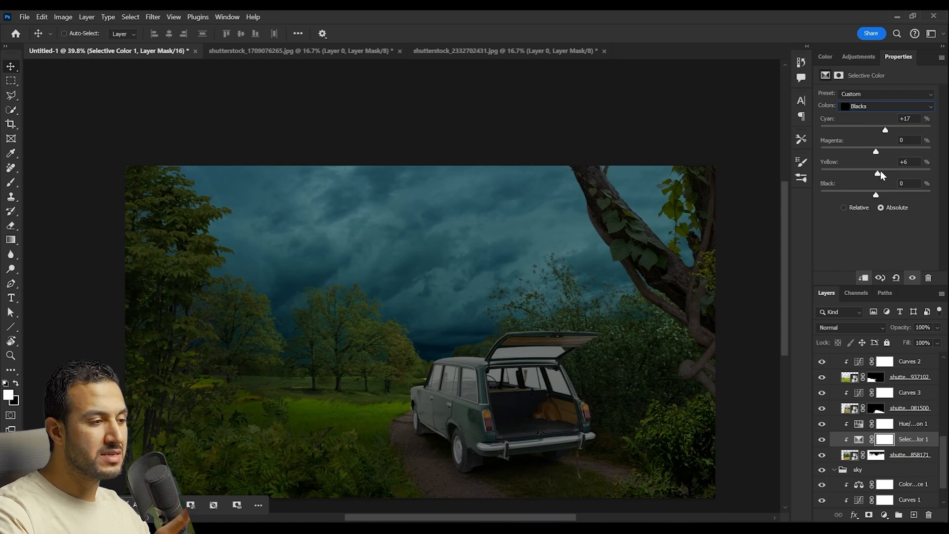
left_click_drag(874, 172, 871, 172)
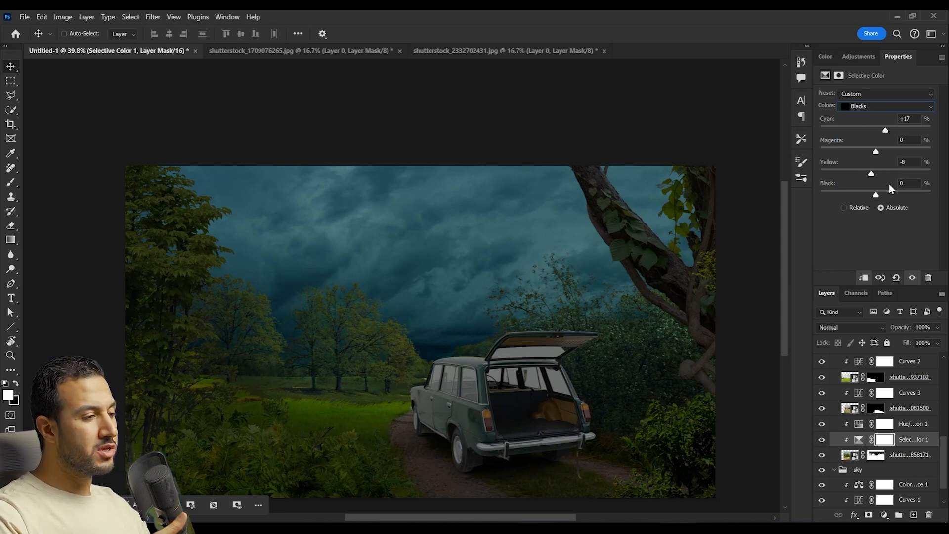
Add a Color Balance pushing midground midtones toward cyan and desaturate the foreground plants
left_click(865, 97)
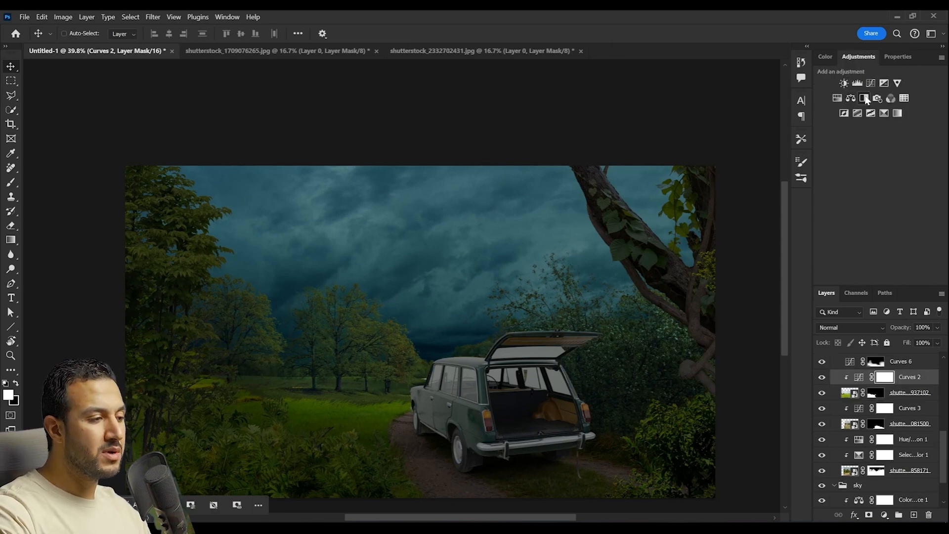
left_click(865, 98)
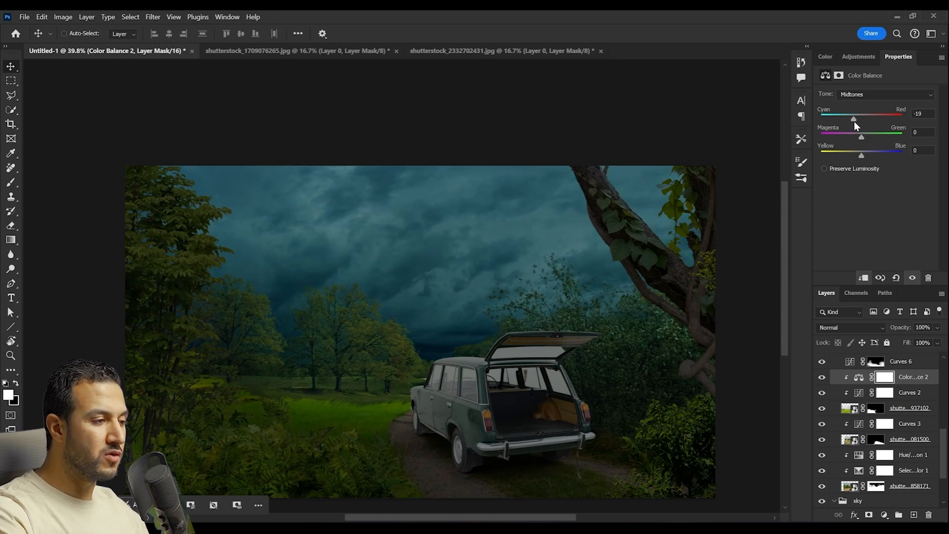
left_click(911, 391)
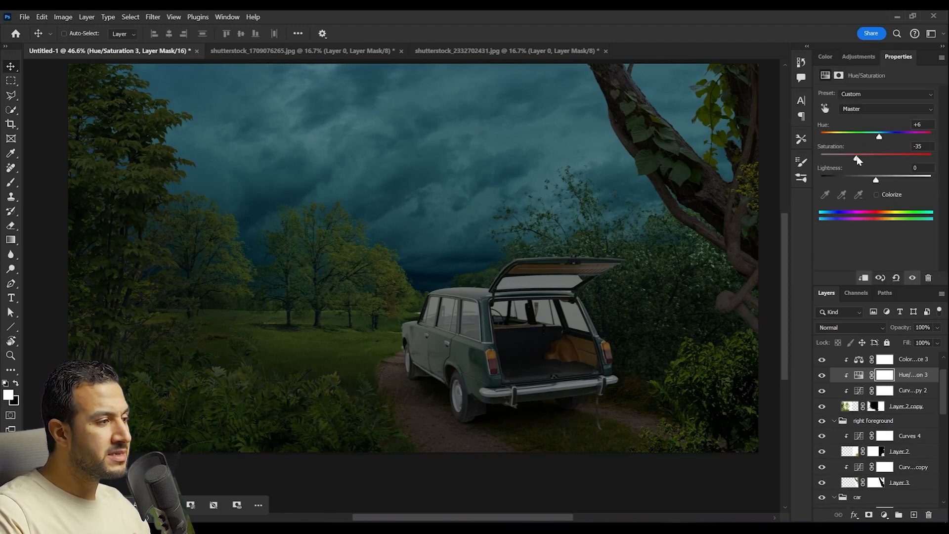
left_click_drag(879, 137, 885, 136)
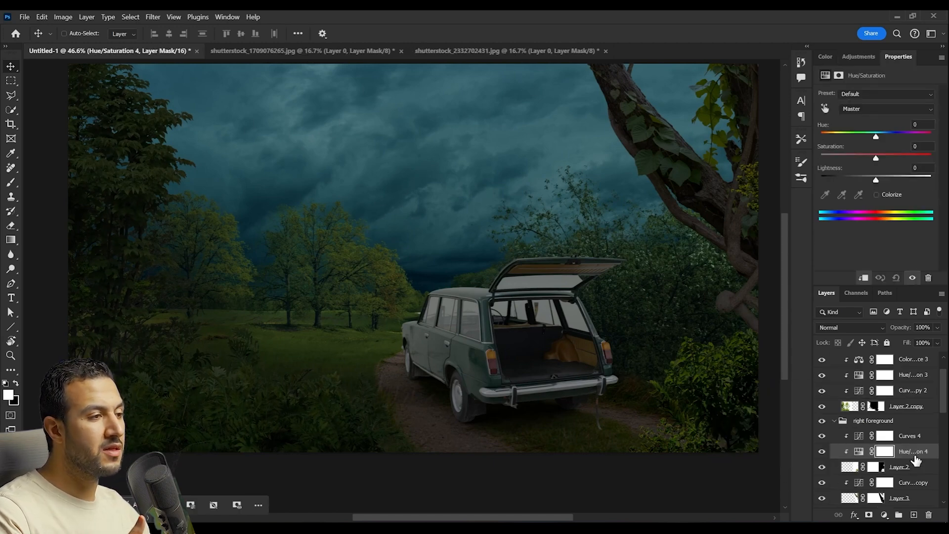
Darken the foreground highlights with Curves, tint the car's midtones with Color Balance, and toggle a background tree photo
left_click(909, 435)
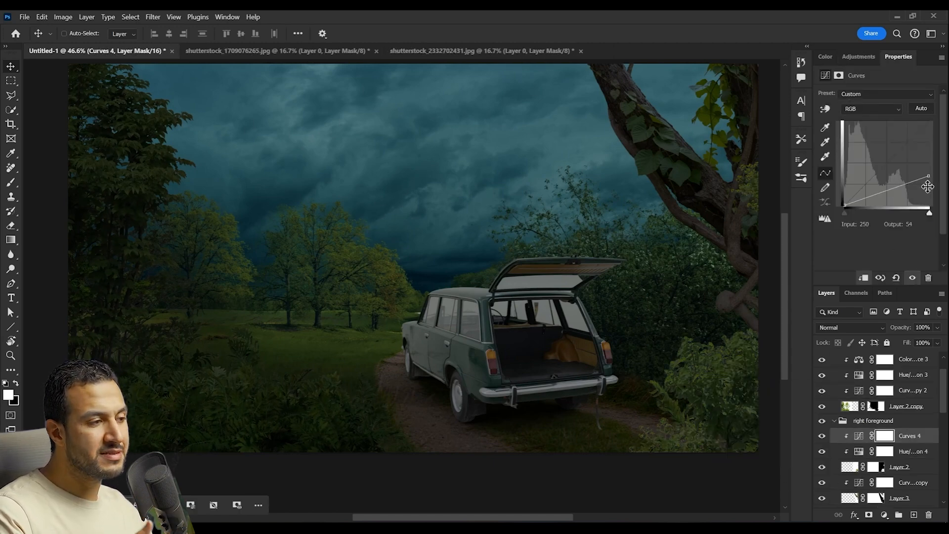
left_click_drag(928, 185, 904, 199)
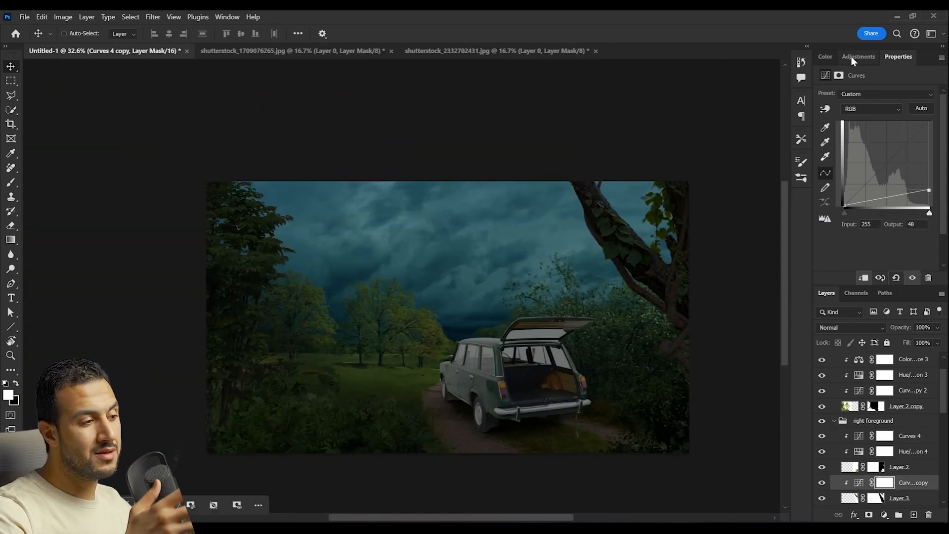
left_click(909, 493)
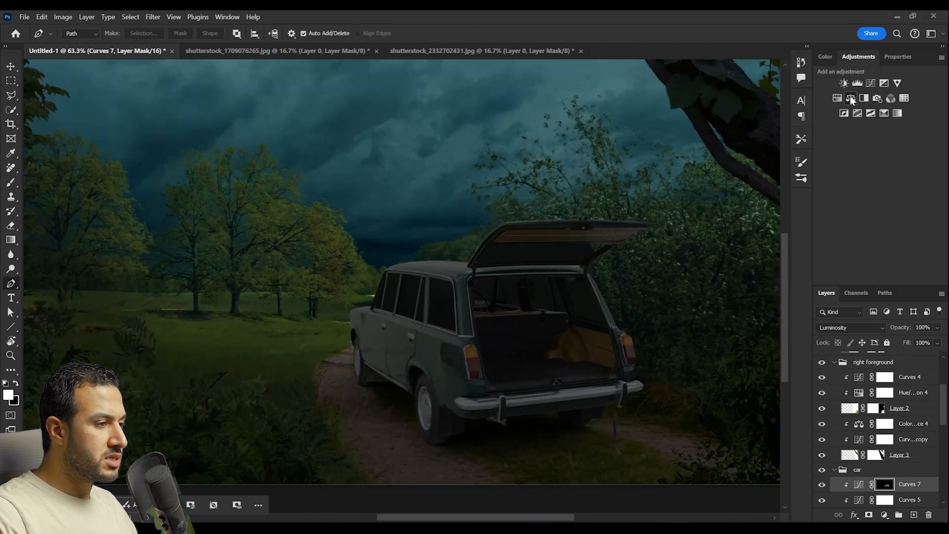
left_click(850, 98)
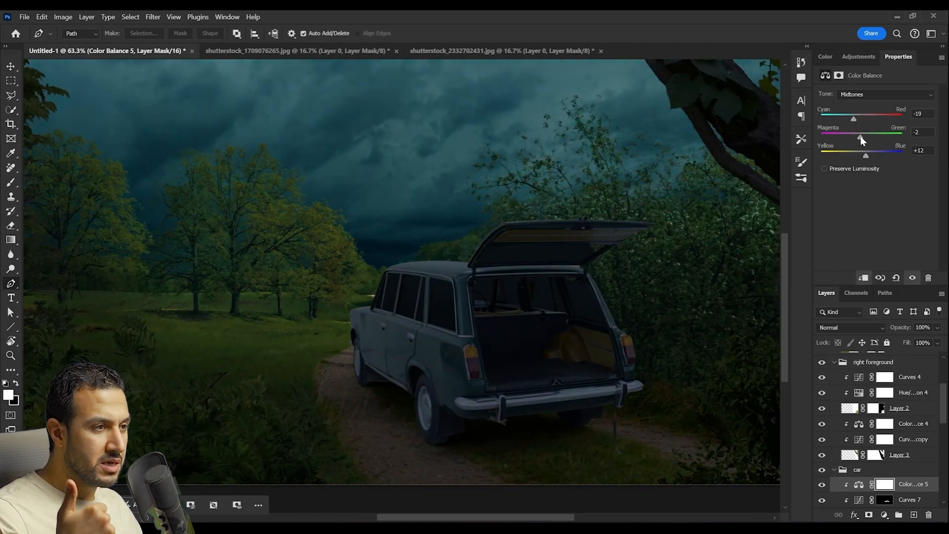
left_click(884, 95)
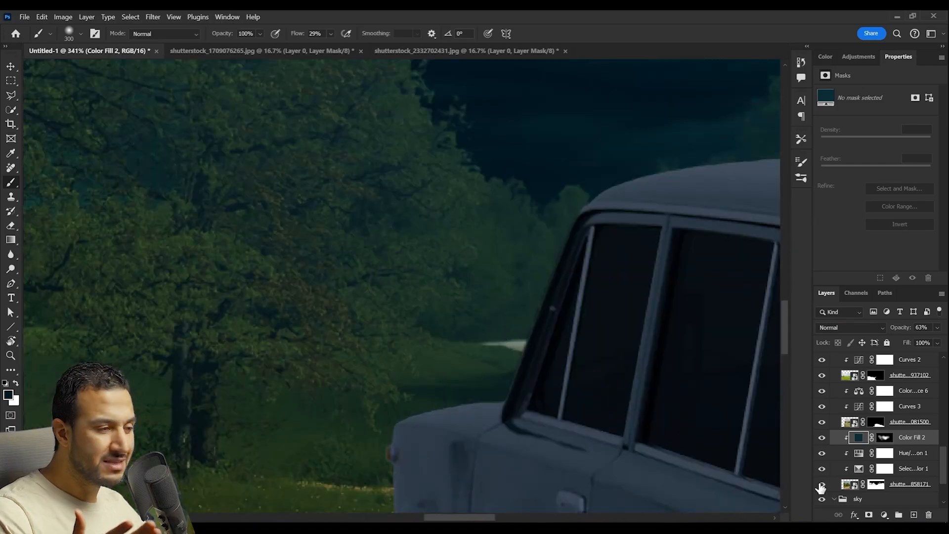
left_click(682, 50)
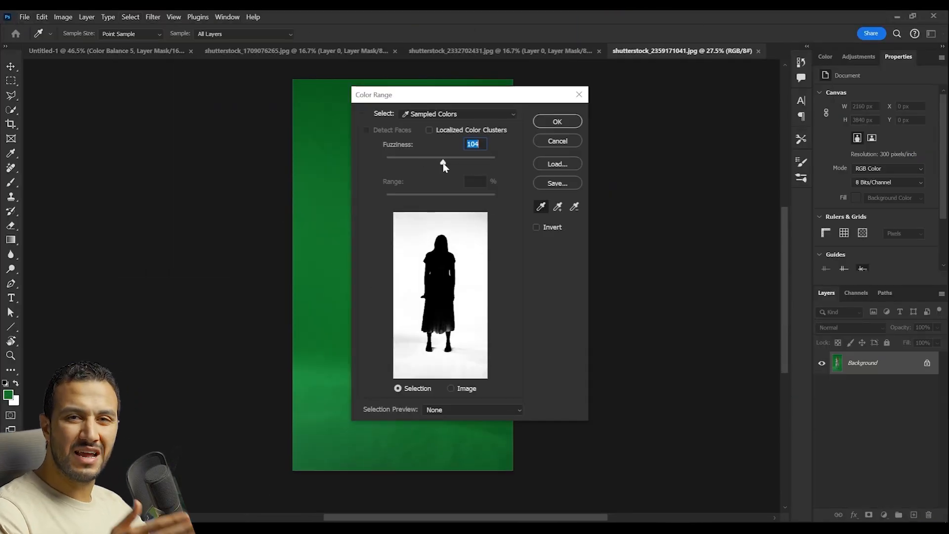
Widen the green Color Range selection, mask the leftover strip over her face and refine the stray hair edges
left_click(558, 121)
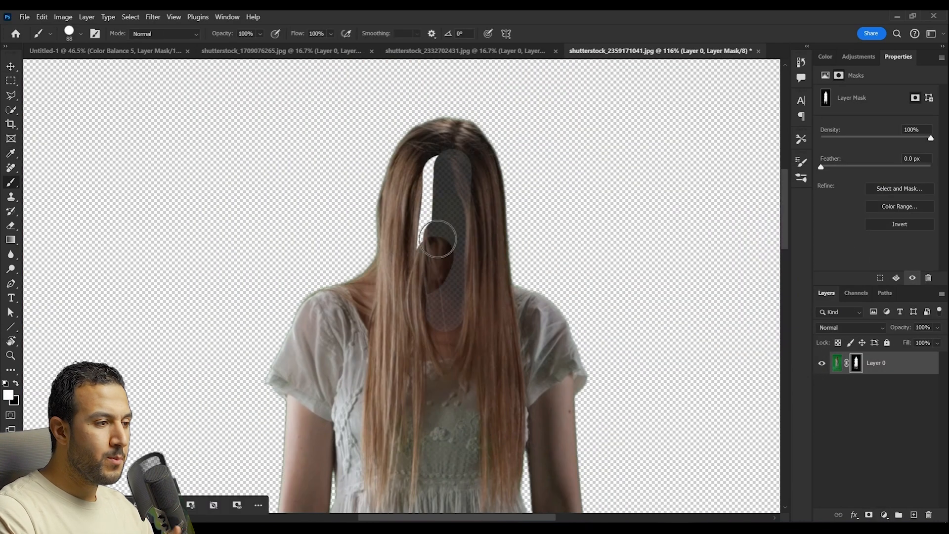
left_click(899, 188)
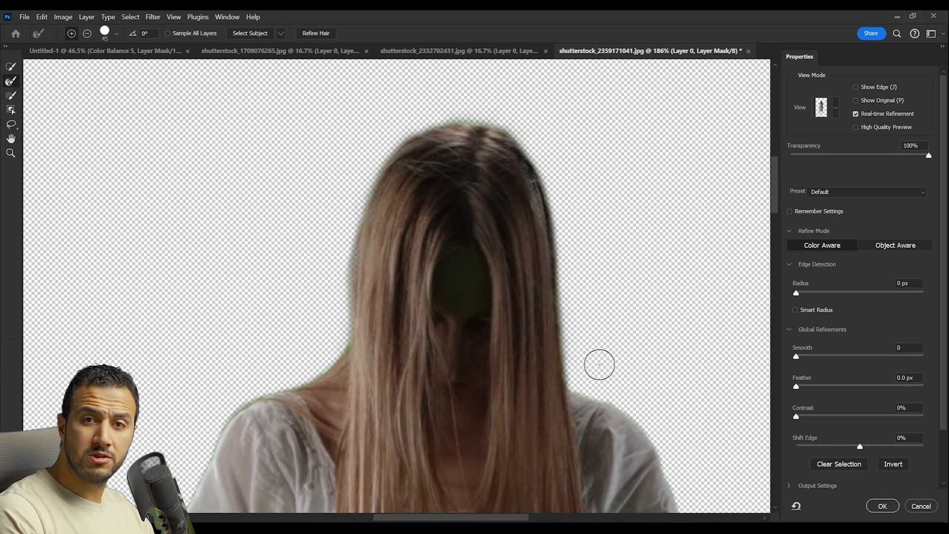
left_click(881, 506)
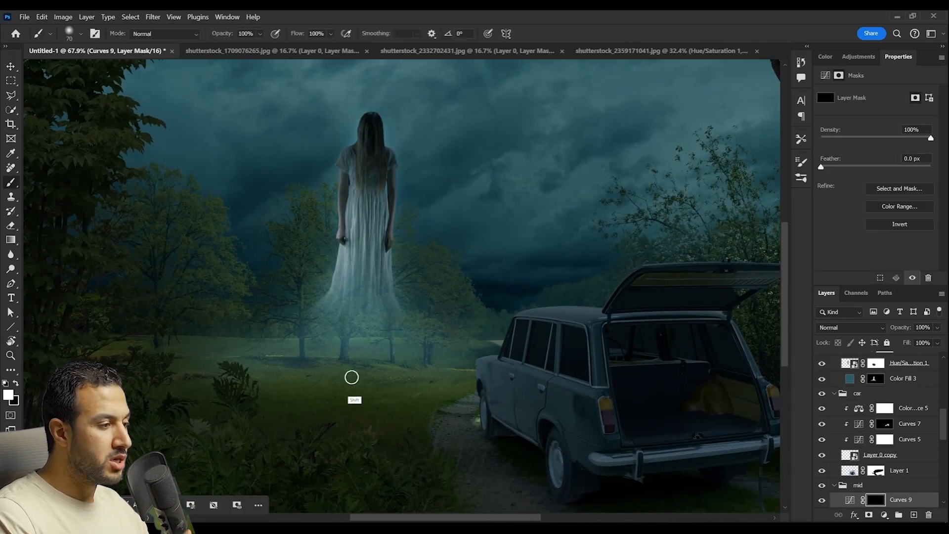
Paint a Curves glow onto the grass beneath the ghost woman
left_click_drag(351, 377, 387, 387)
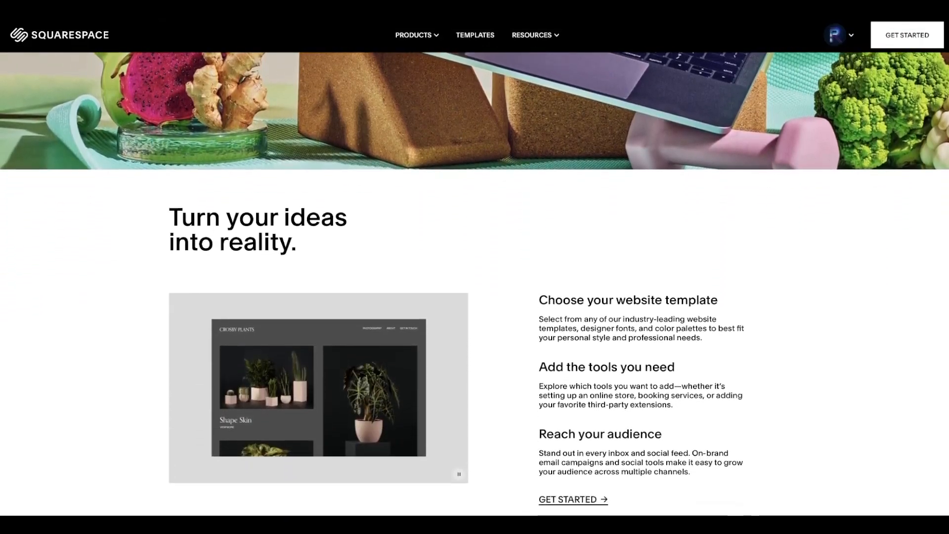
Scroll down the Squarespace homepage and adjust the text section grid spacing in the editor
scroll("down", 3)
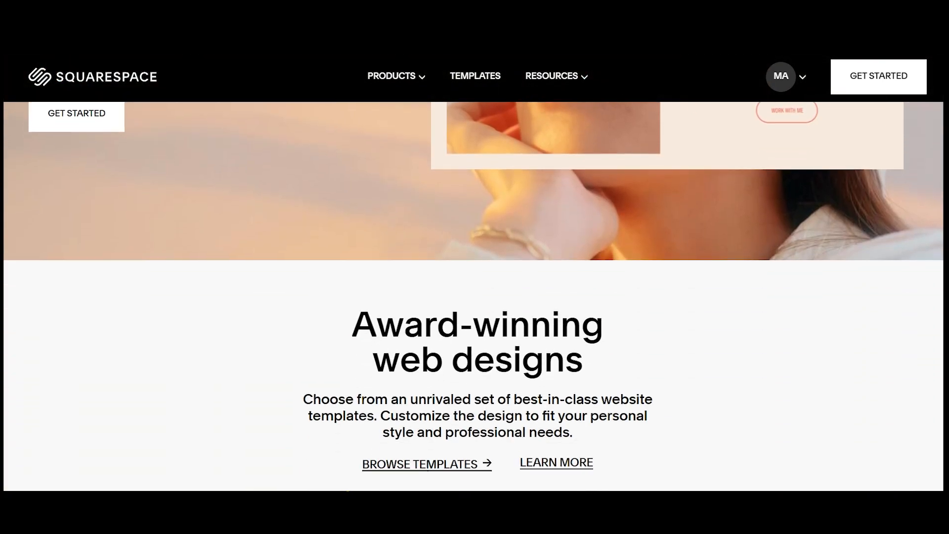
scroll("down", 3)
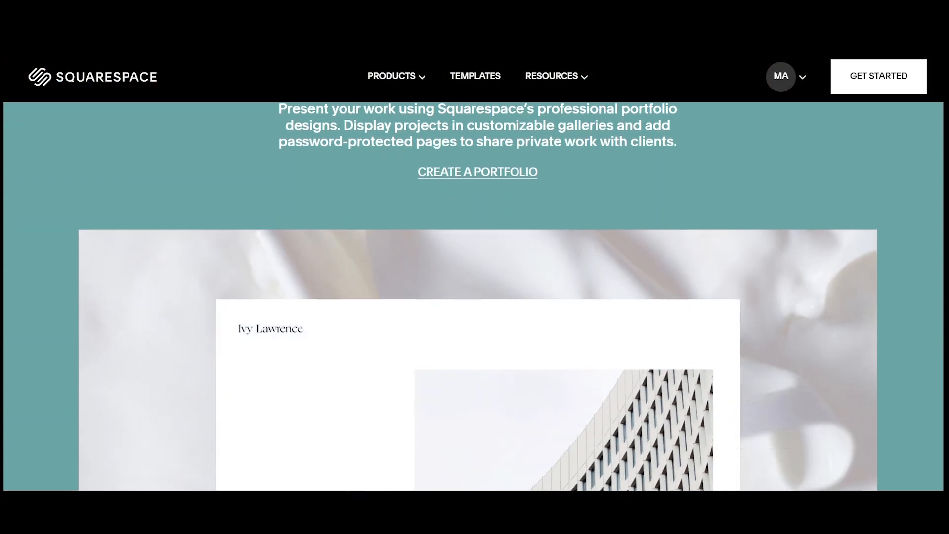
scroll("down", 3)
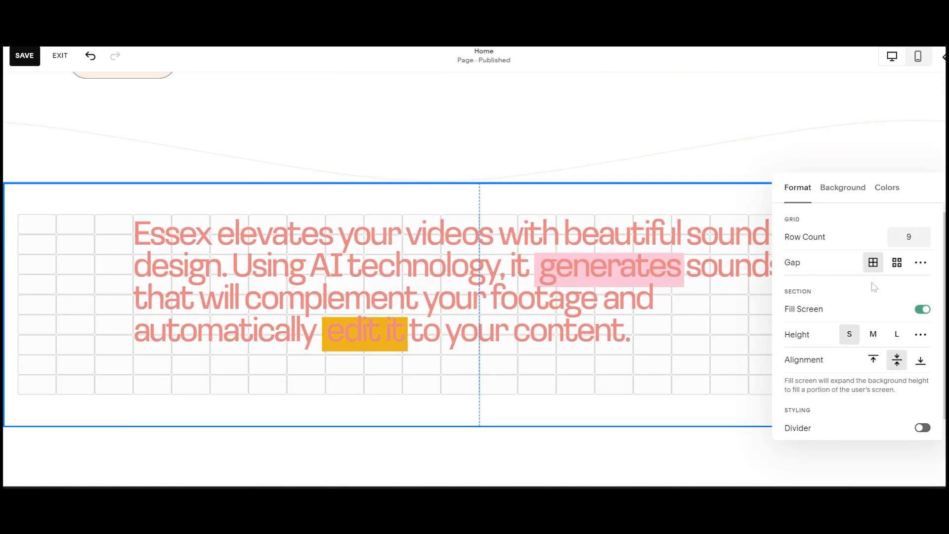
left_click(842, 188)
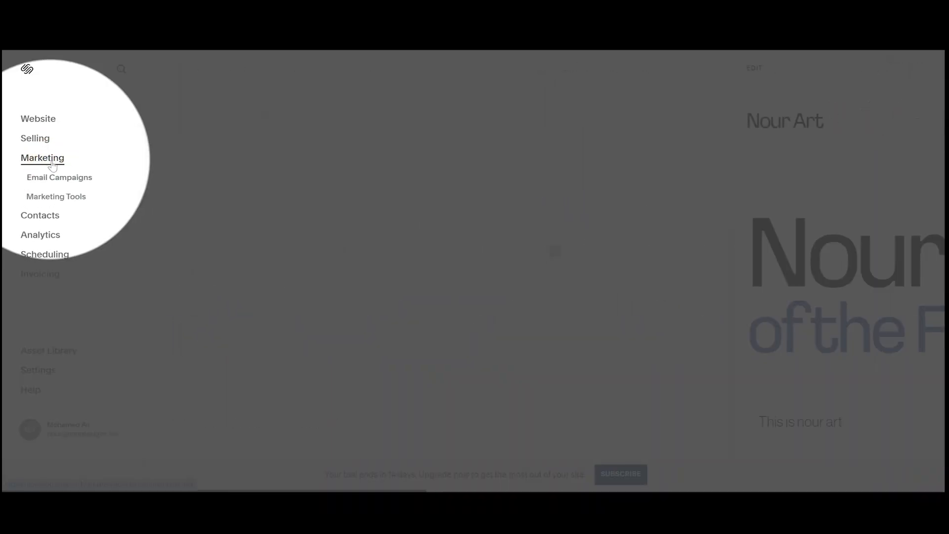
Add a blog page with the first layout from the marketing section, then browse down the Templates page
left_click(42, 157)
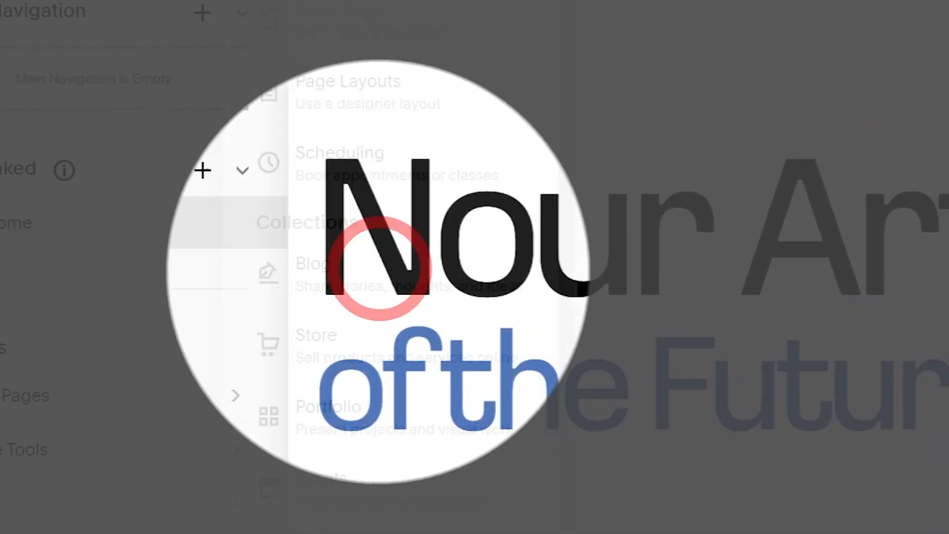
left_click(308, 263)
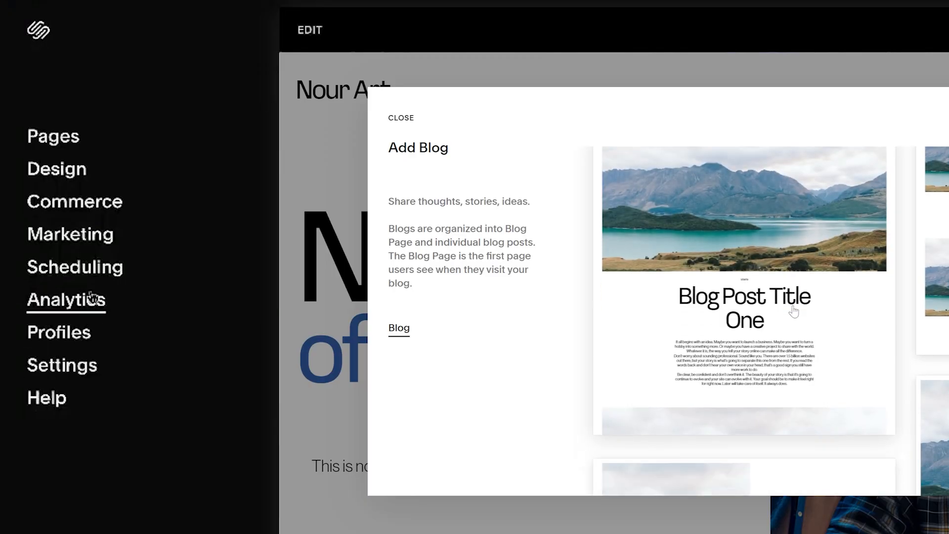
left_click(65, 299)
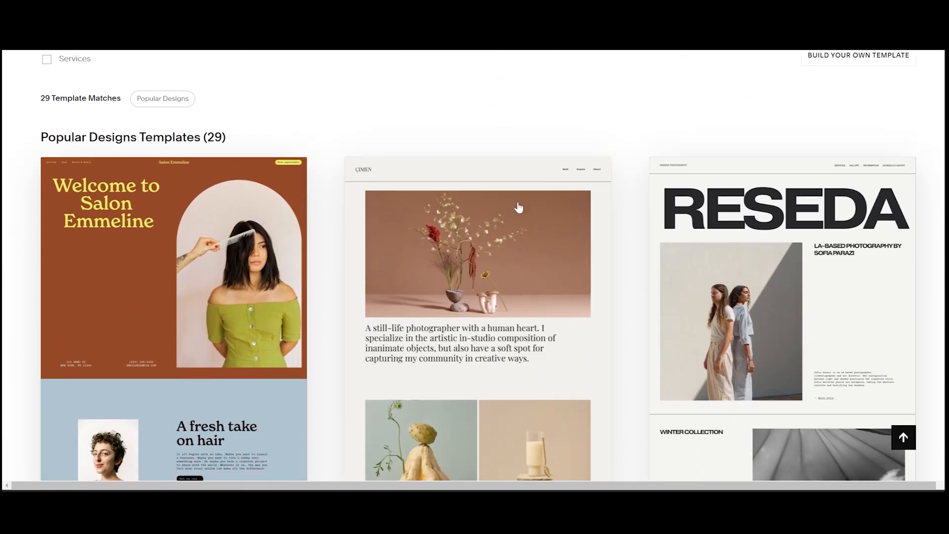
scroll("down", 3)
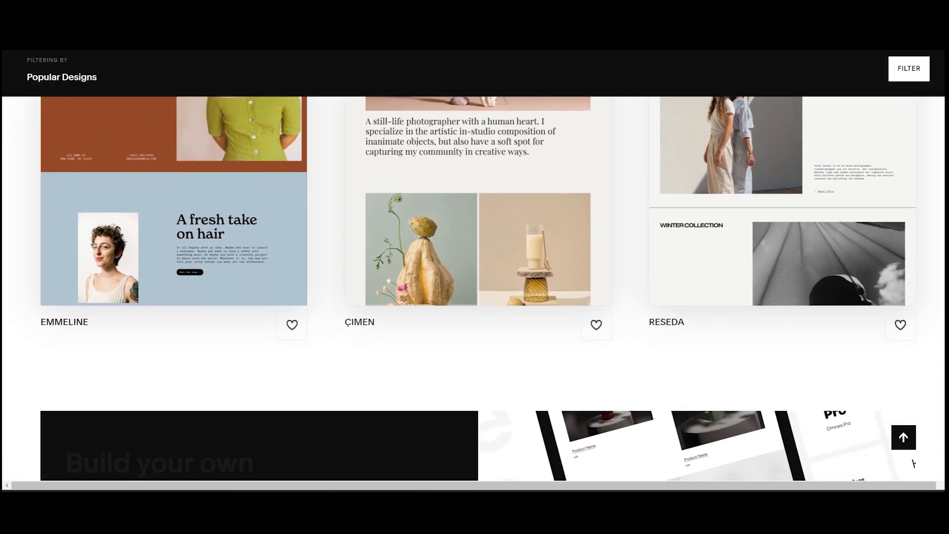
scroll("down", 3)
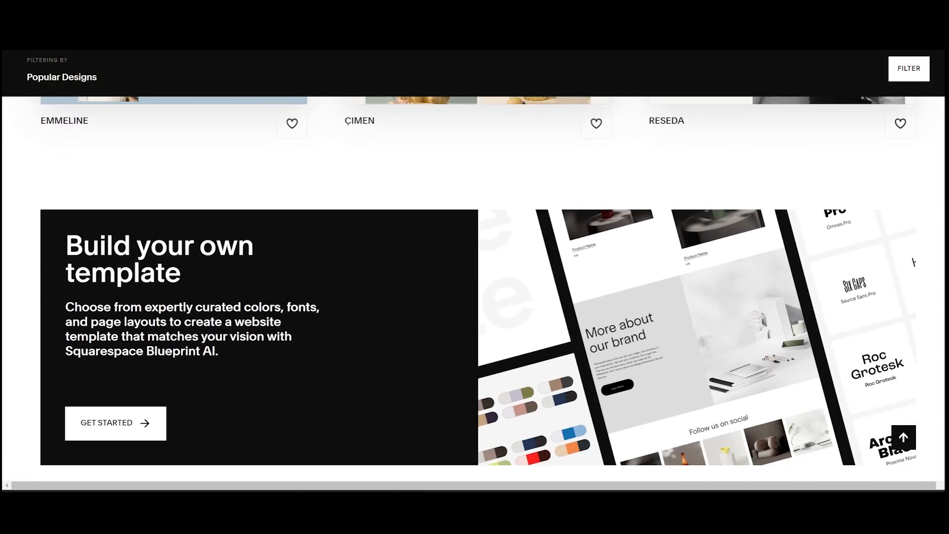
scroll("down", 3)
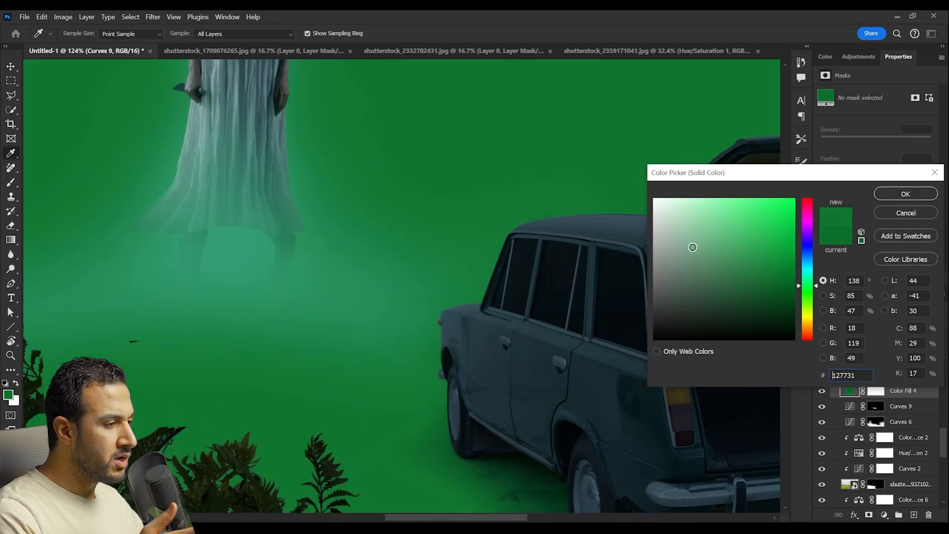
Pick a pale green for the ground-light fill and toggle the ghost's ground glow to compare
left_click(708, 228)
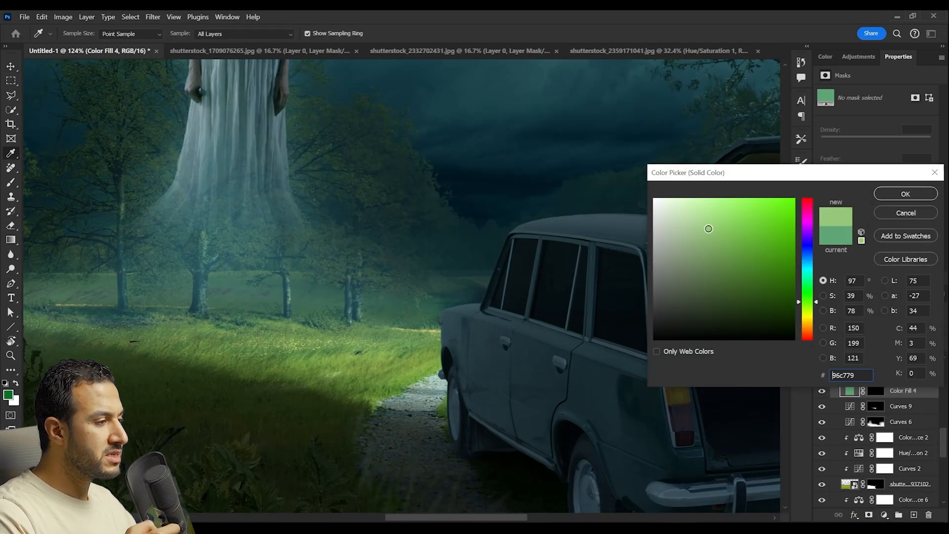
left_click(905, 194)
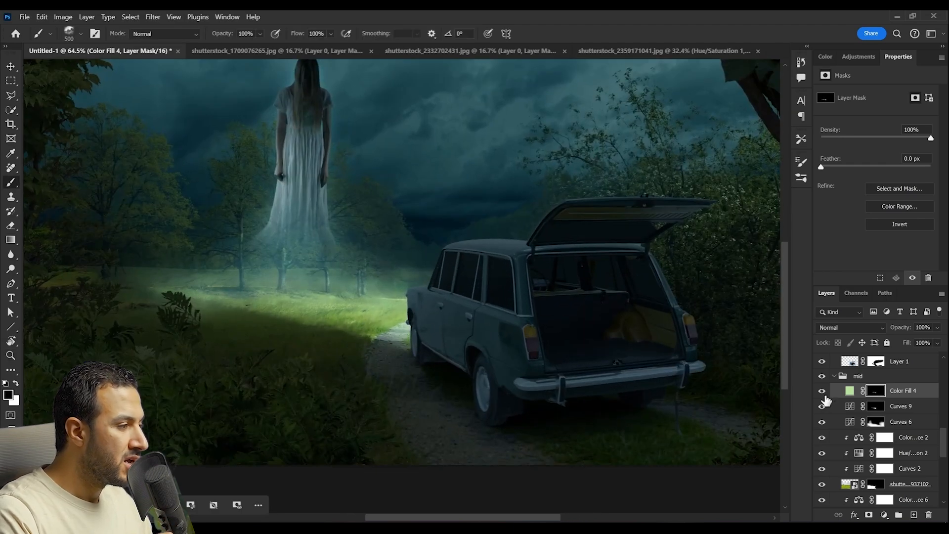
left_click(901, 405)
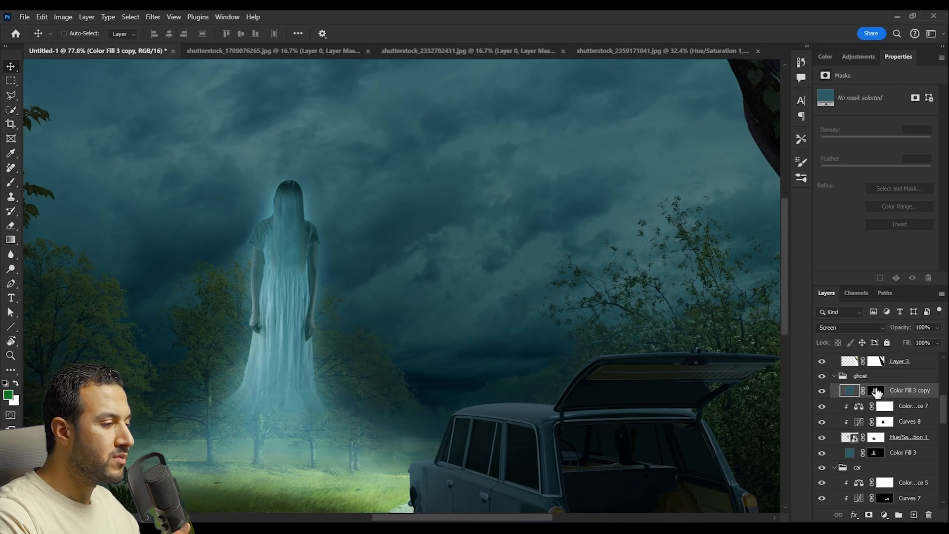
Reopen the ghost haze fill and adjust its teal colour in the Color Picker
double_click(848, 391)
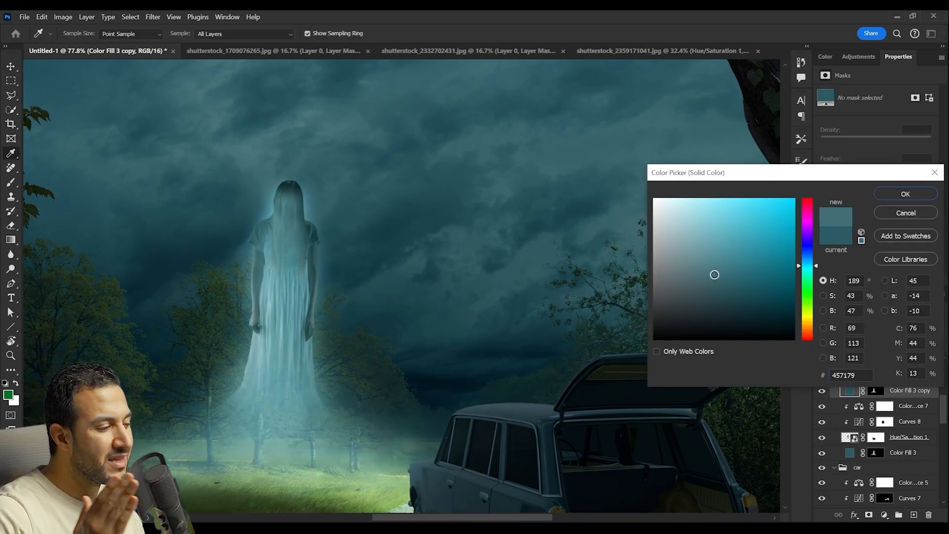
left_click(905, 194)
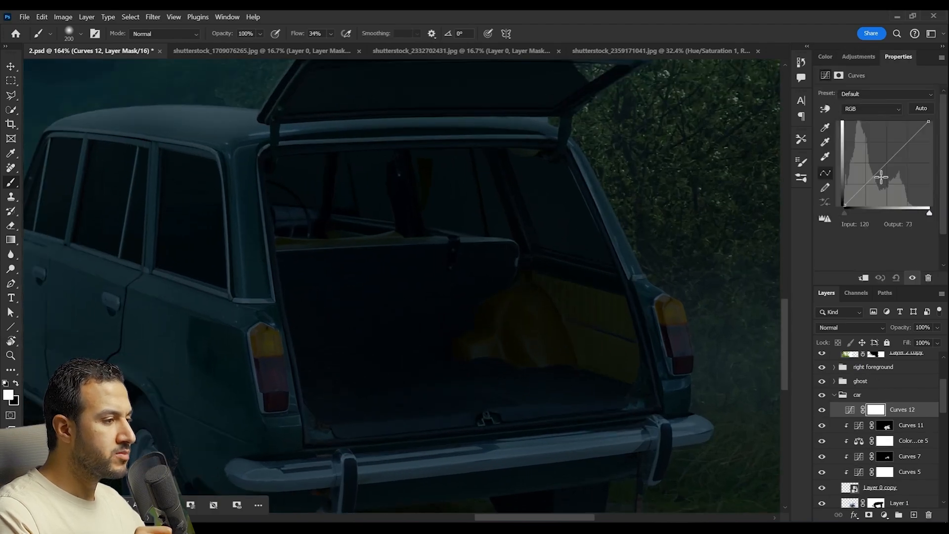
Darken the car with a Curves pull and confirm the red Solid Color for the taillights
left_click_drag(880, 177, 862, 145)
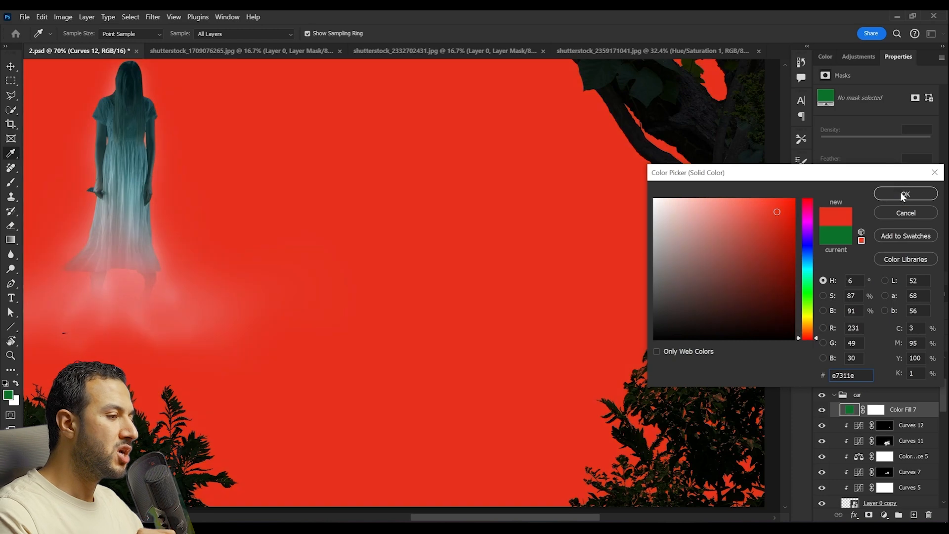
left_click(905, 194)
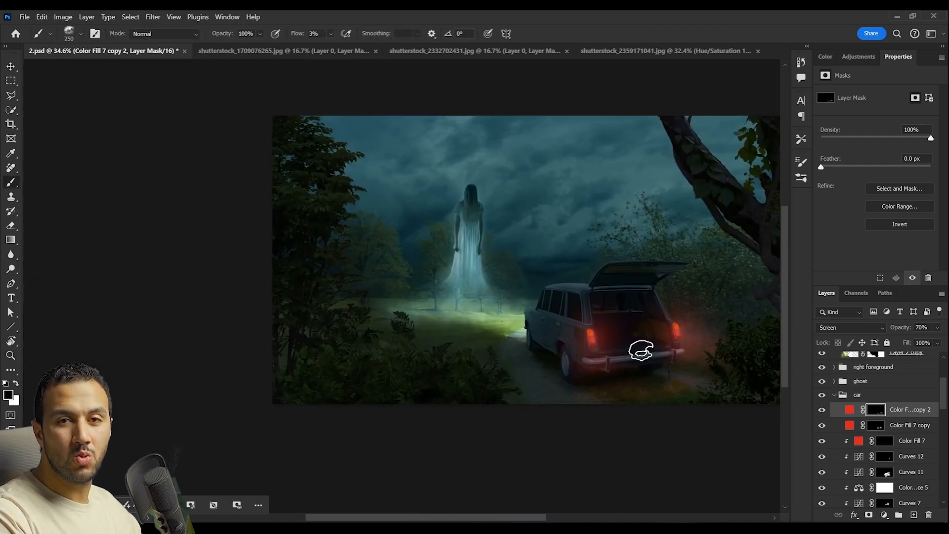
mouse_move(657, 340)
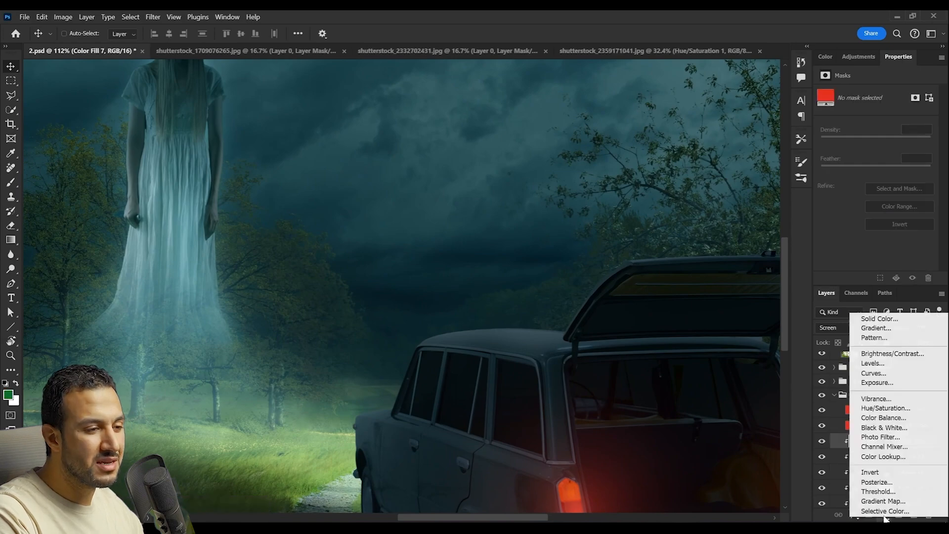
Add another adjustment layer over the car before placing the moon
left_click(873, 373)
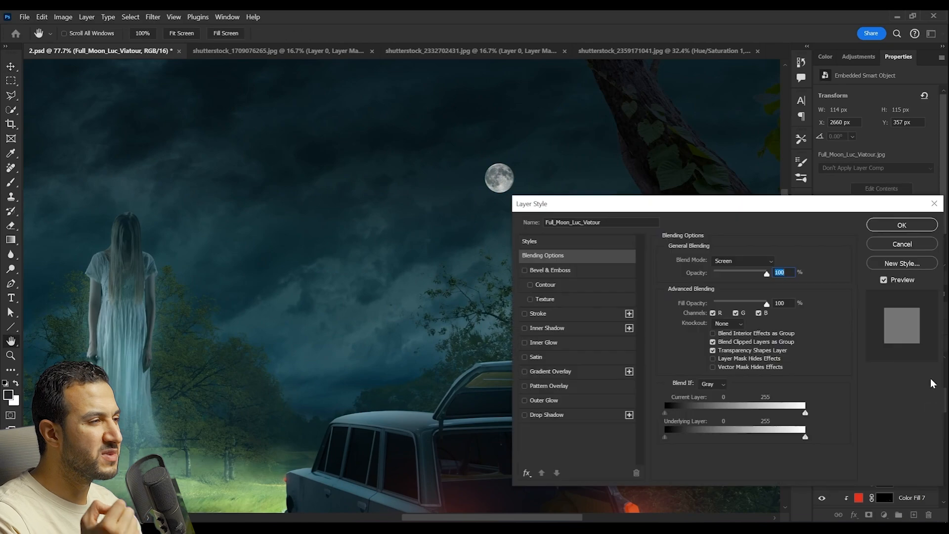
Give the moon a Screen blend with an Outer Glow, and set the painted-light layer to Linear Dodge
left_click_drag(665, 436, 672, 435)
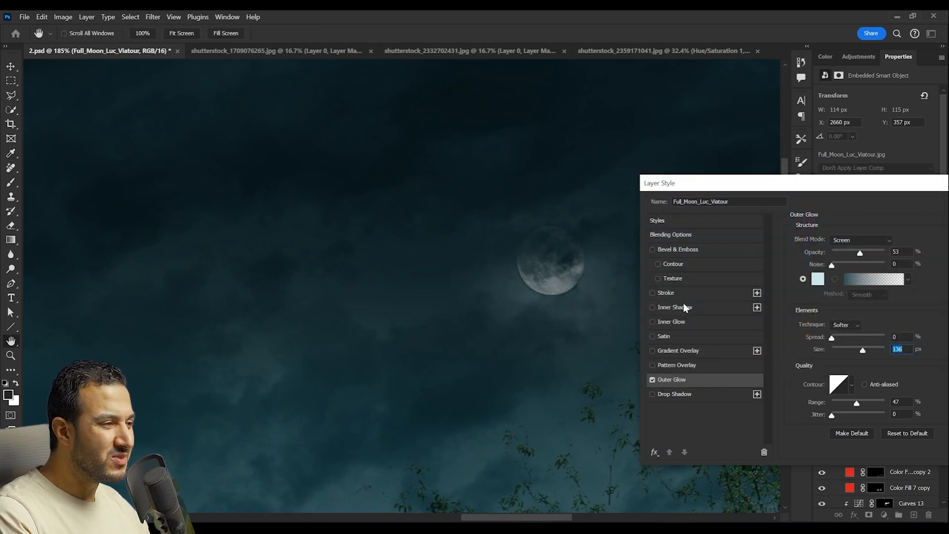
left_click(671, 323)
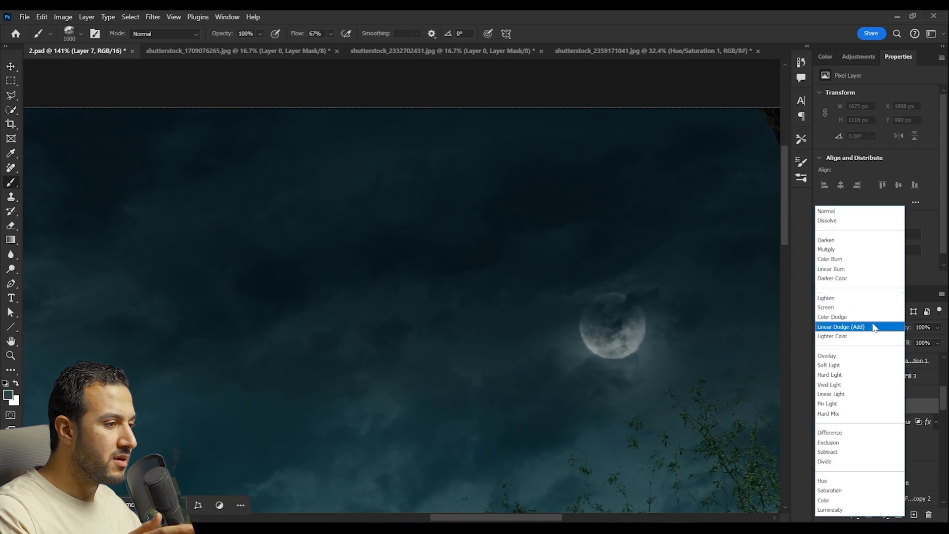
left_click(825, 306)
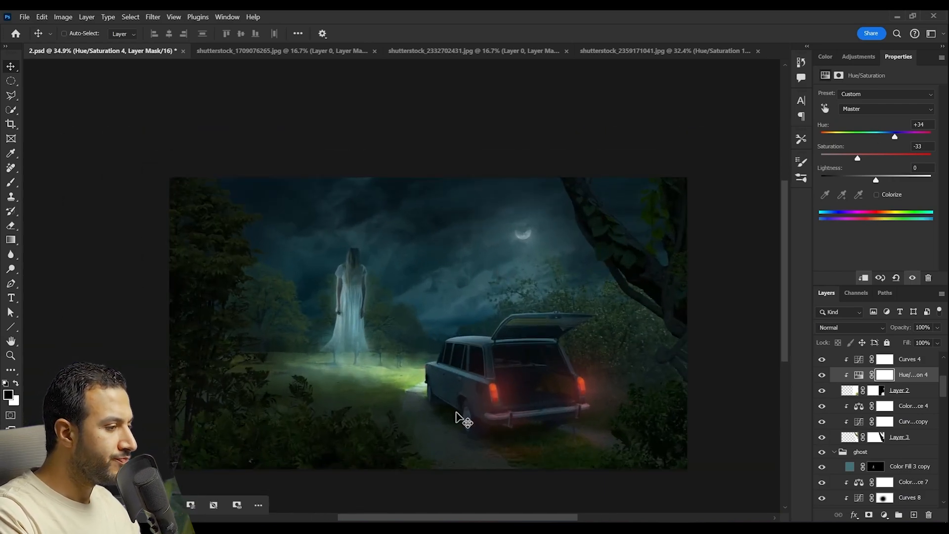
Place the hooded man in the trunk and tune his midtones with a clipped Color Balance
left_click(258, 51)
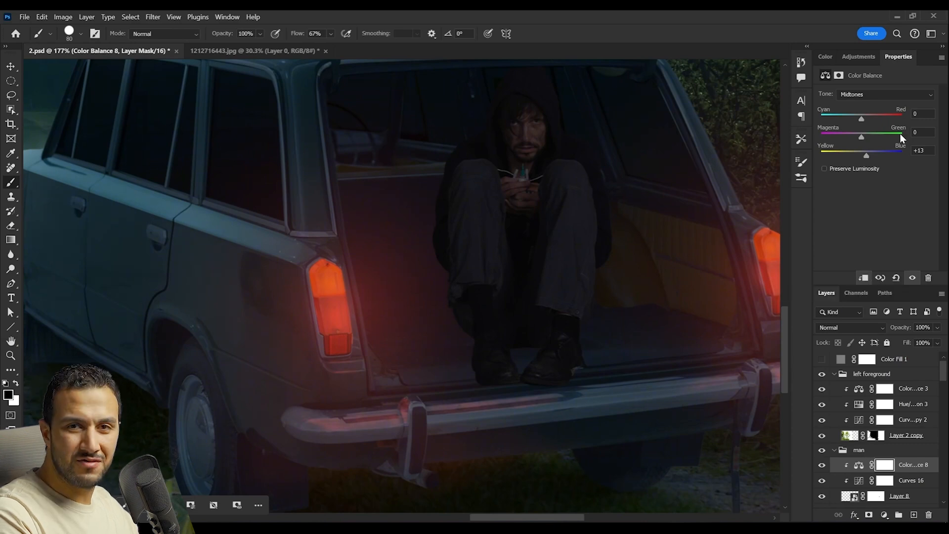
left_click(884, 95)
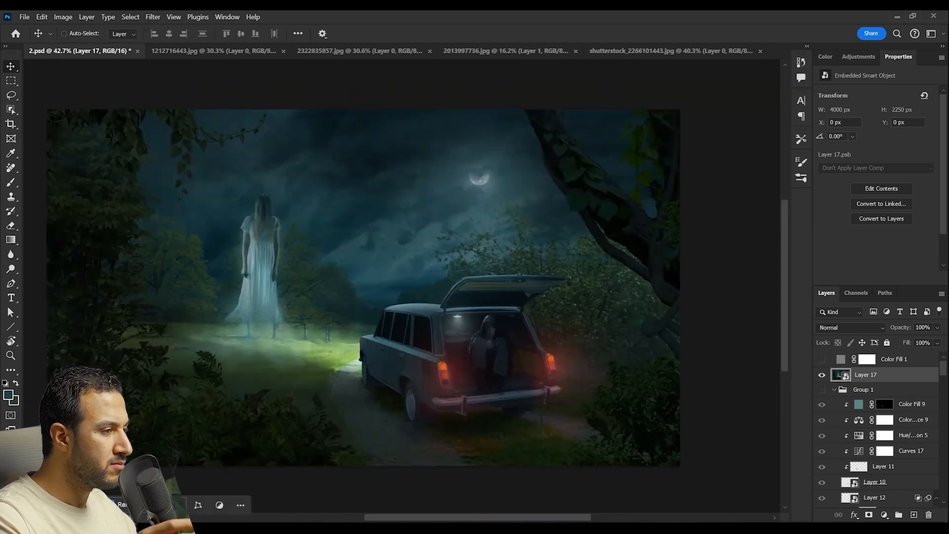
Start a Camera Raw Filter grade on the merged scene, raising exposure slightly and lifting the curve's black point
left_click(152, 17)
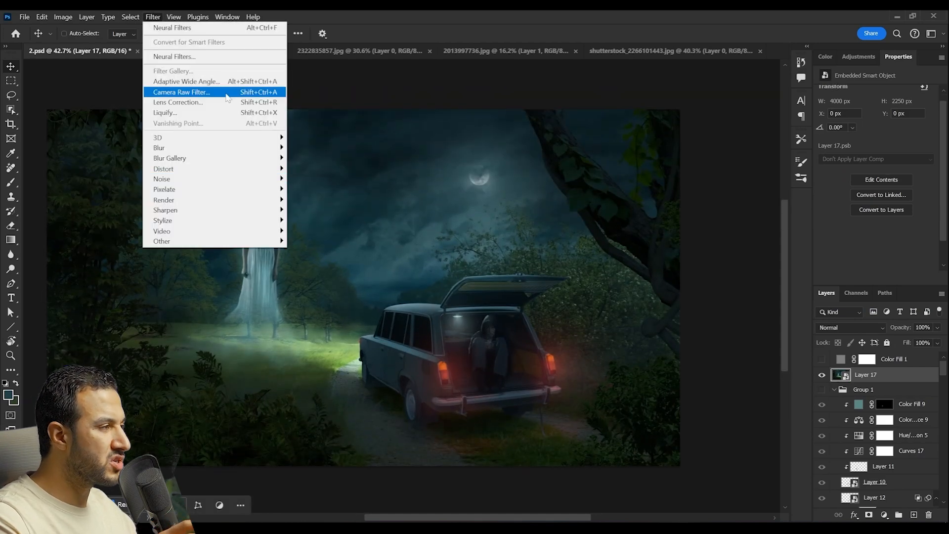
left_click(181, 93)
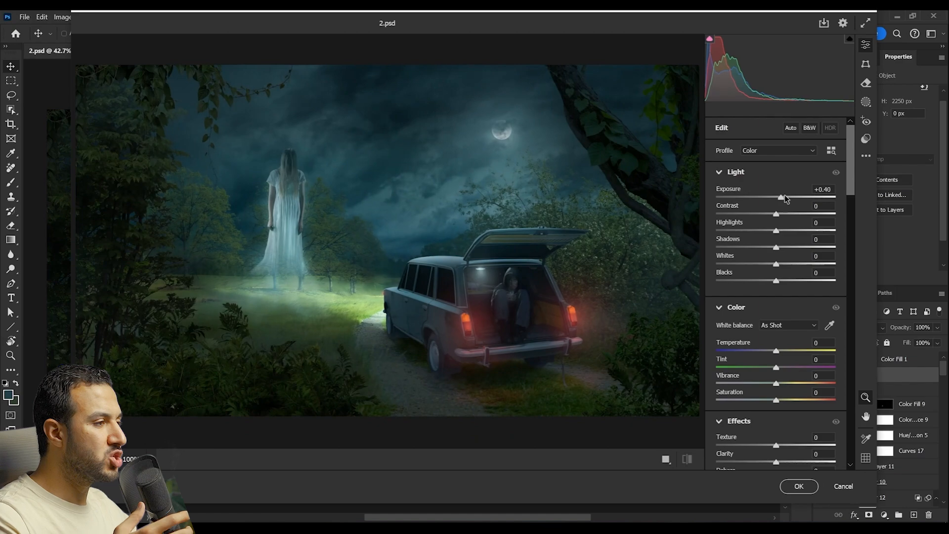
left_click_drag(775, 229, 755, 228)
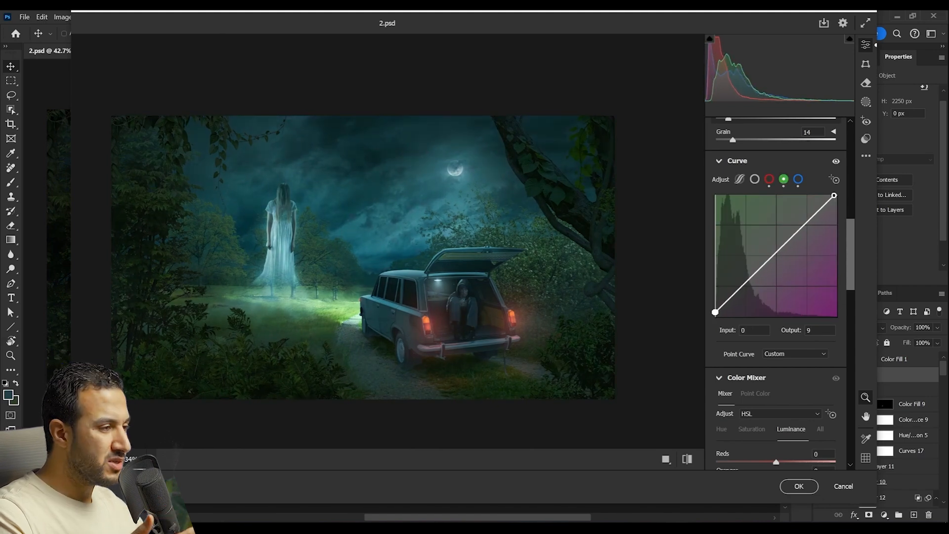
left_click(797, 178)
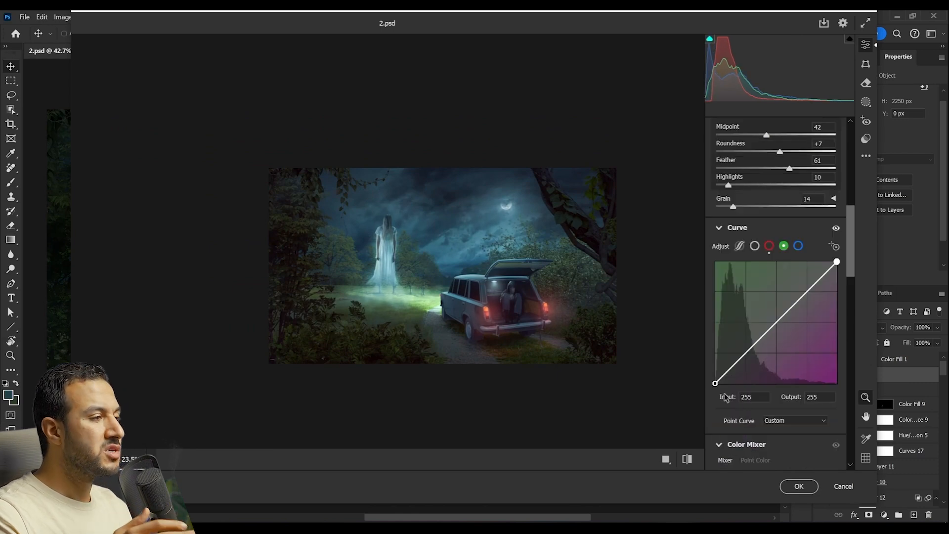
Review the Color Mixer's Luminance, Saturation and Hue slider values for each colour
left_click(769, 246)
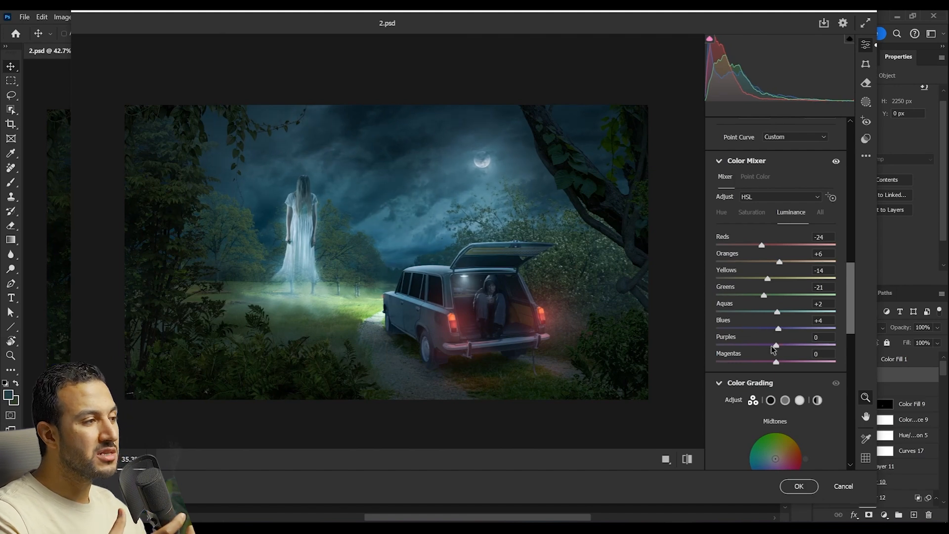
left_click(751, 211)
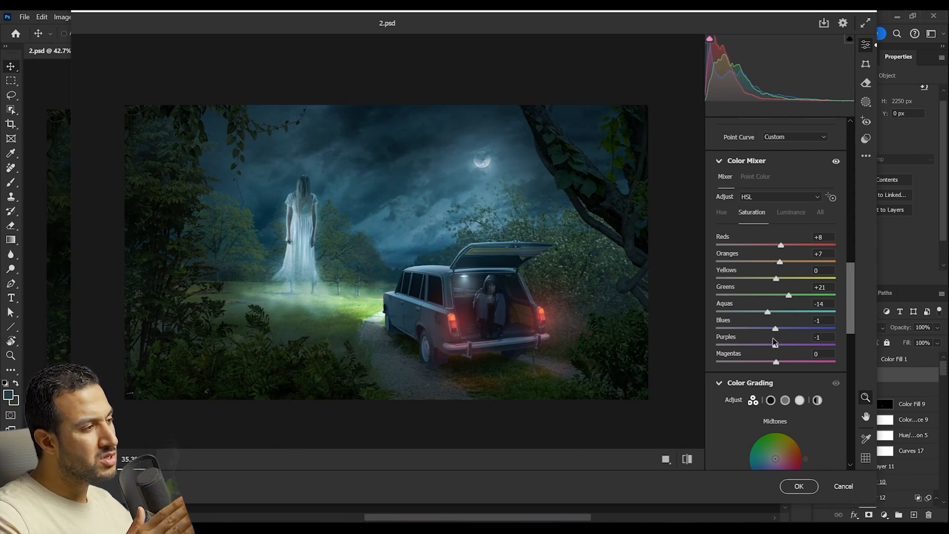
left_click(722, 212)
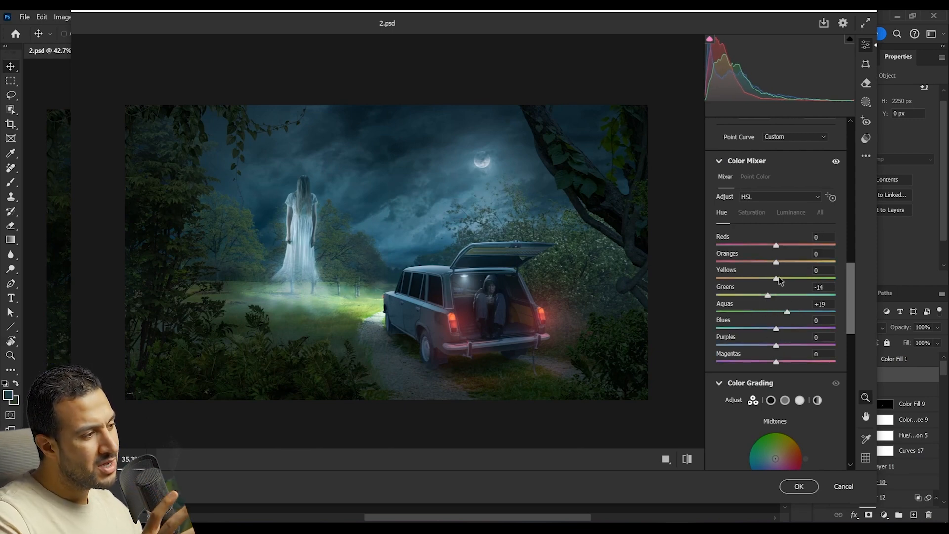